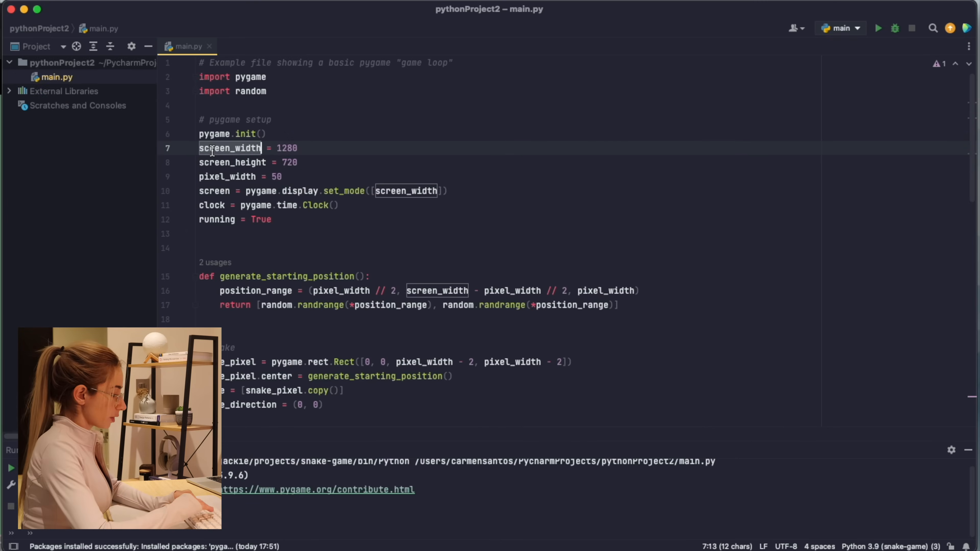
Use a single square_width of 1280 for both window dimensions and run the game.
type("squ = 1280")
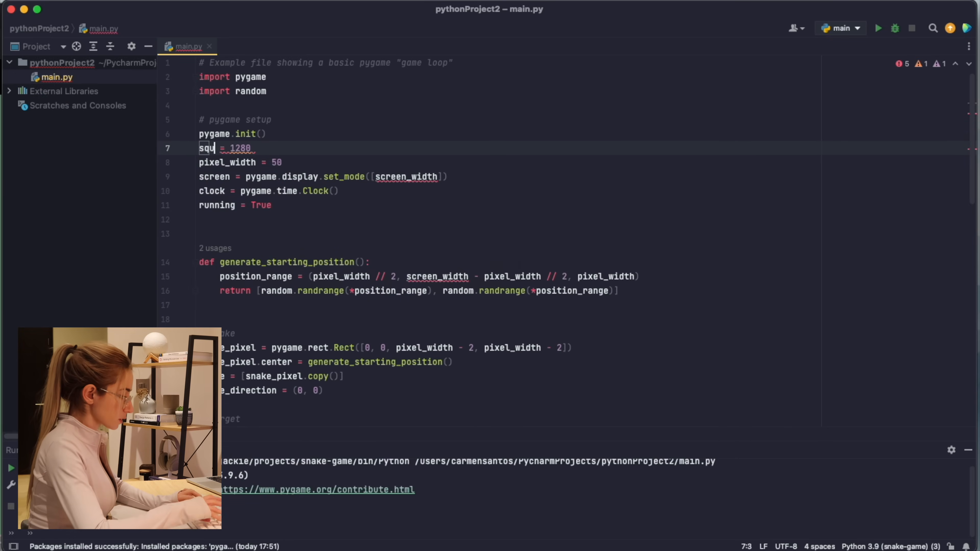
type("are_width")
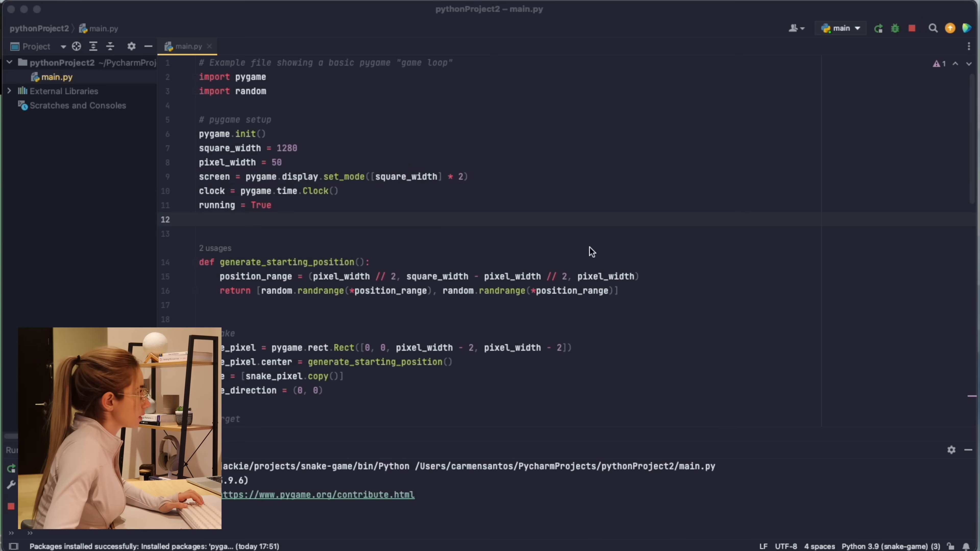
left_click(877, 28)
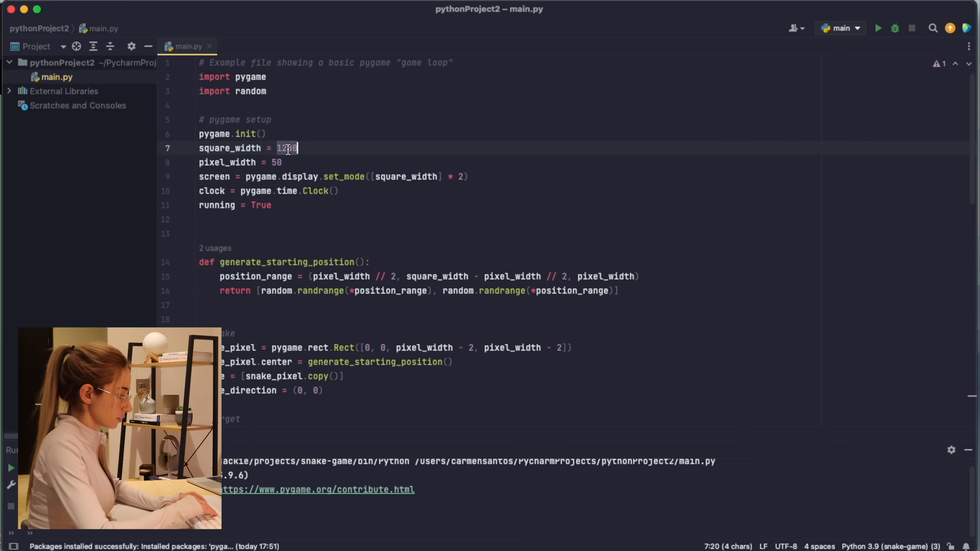
left_click(877, 28)
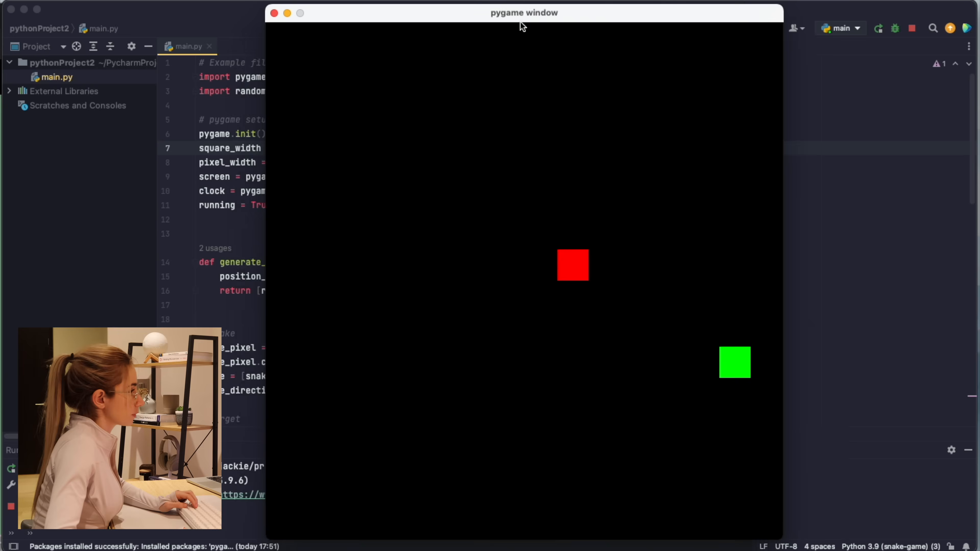